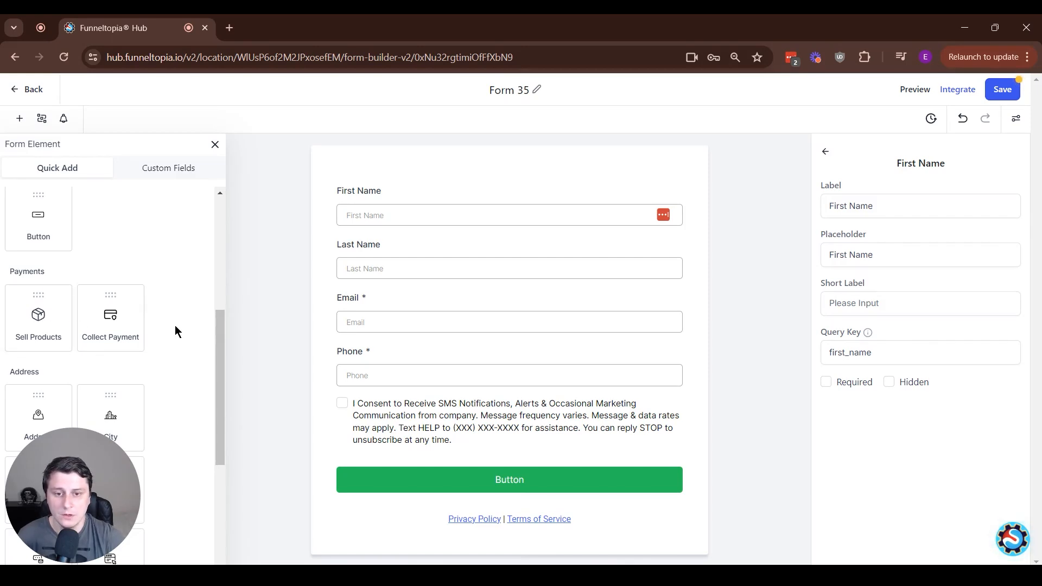
{"action": "mouse_move", "coordinate": [319, 345]}
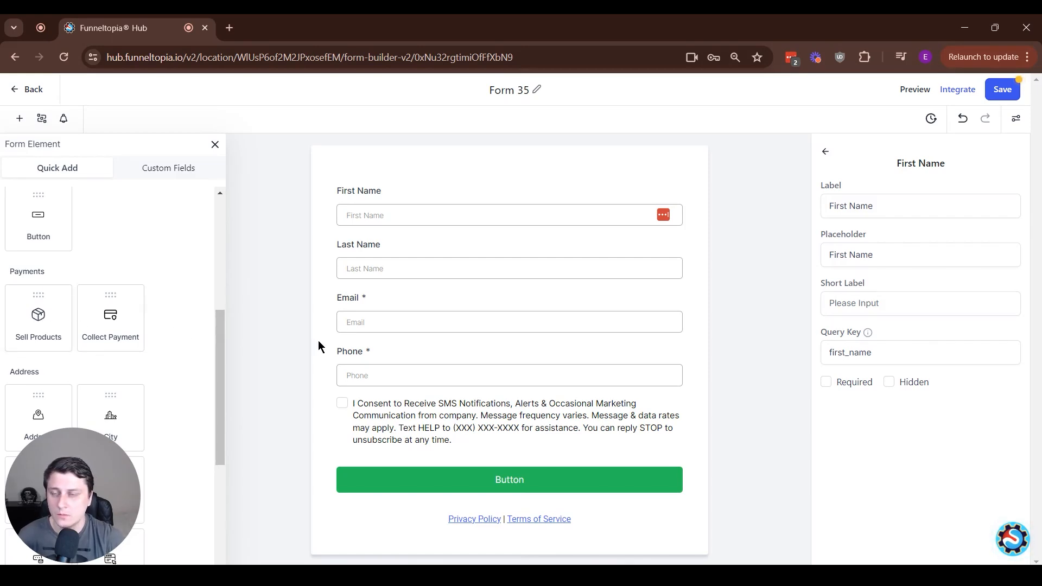
{"action": "mouse_move", "coordinate": [334, 333]}
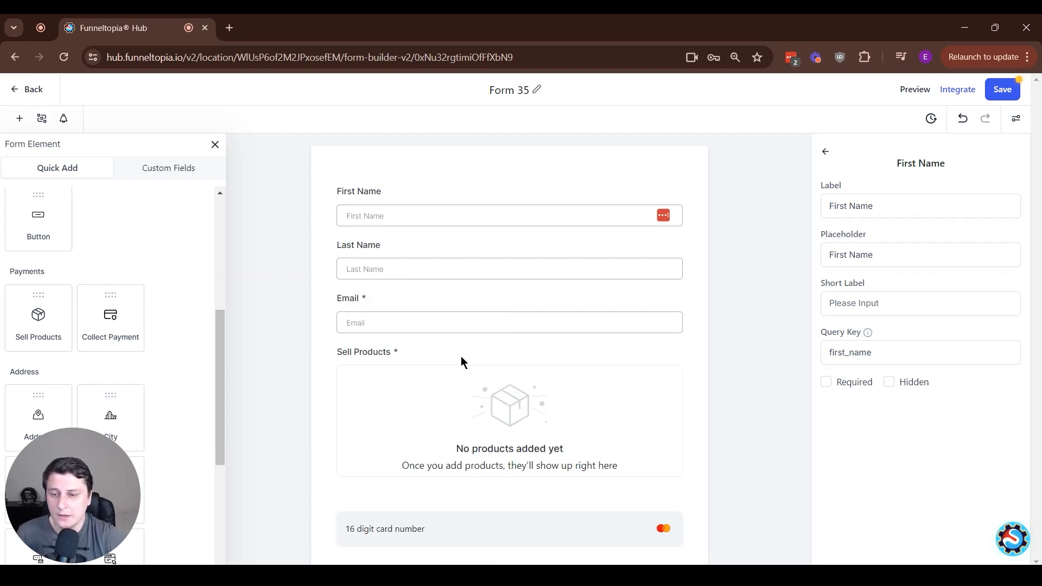
- Select the Sell Products element and review its settings below
{"action": "left_click", "coordinate": [509, 350]}
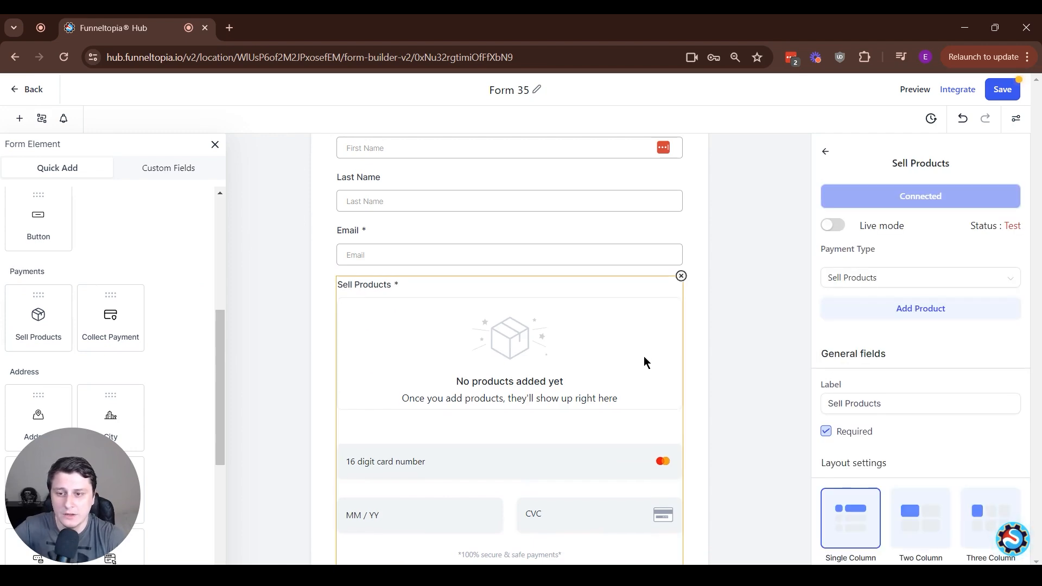
{"action": "scroll", "scroll_direction": "down", "scroll_amount": 3}
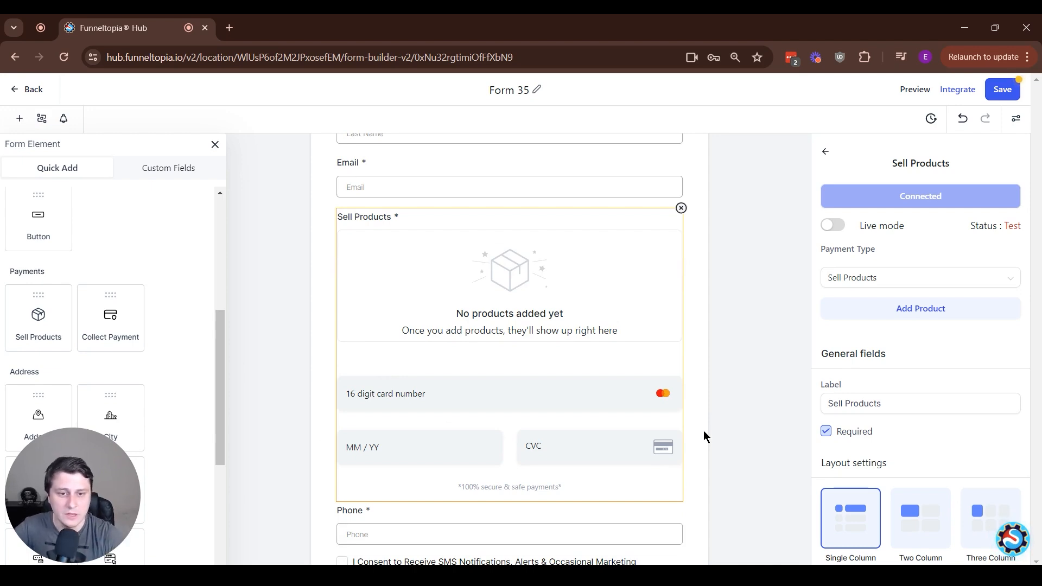
{"action": "mouse_move", "coordinate": [422, 320]}
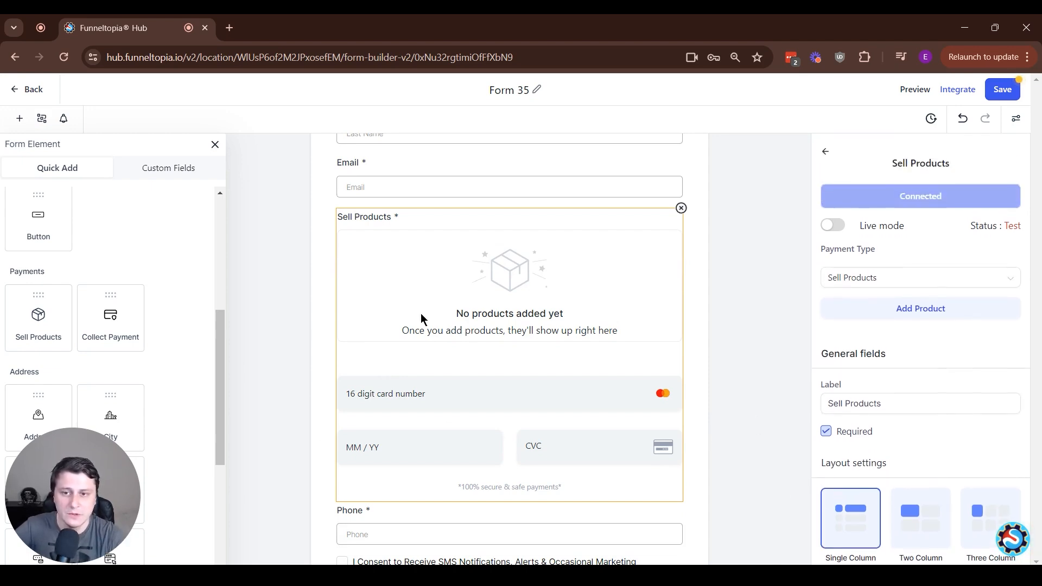
{"action": "mouse_move", "coordinate": [184, 321]}
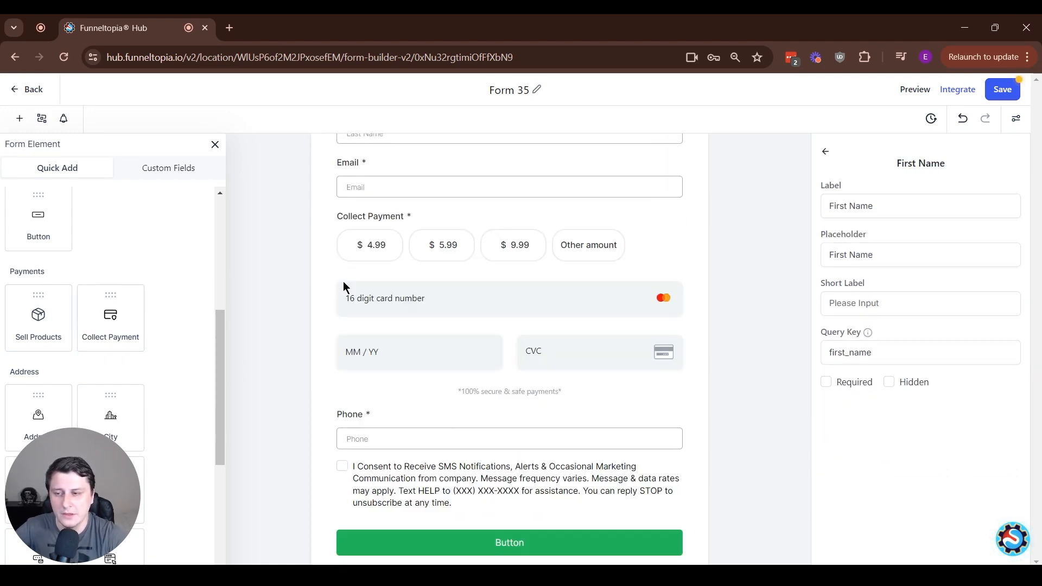
- Select the Collect Payment element and keep Collect Payment as its Payment Type
{"action": "left_click", "coordinate": [920, 206]}
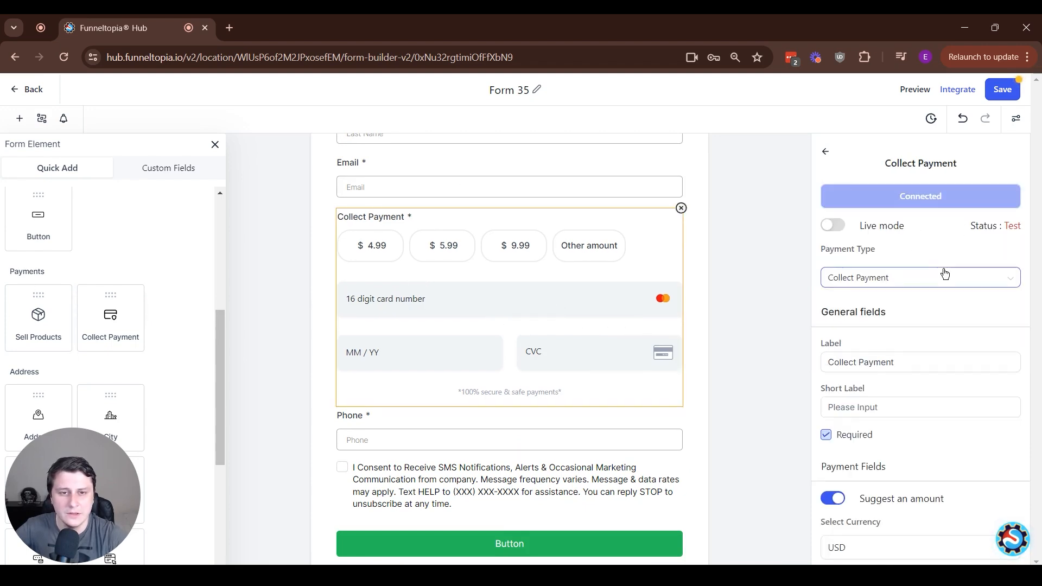
{"action": "left_click", "coordinate": [919, 277]}
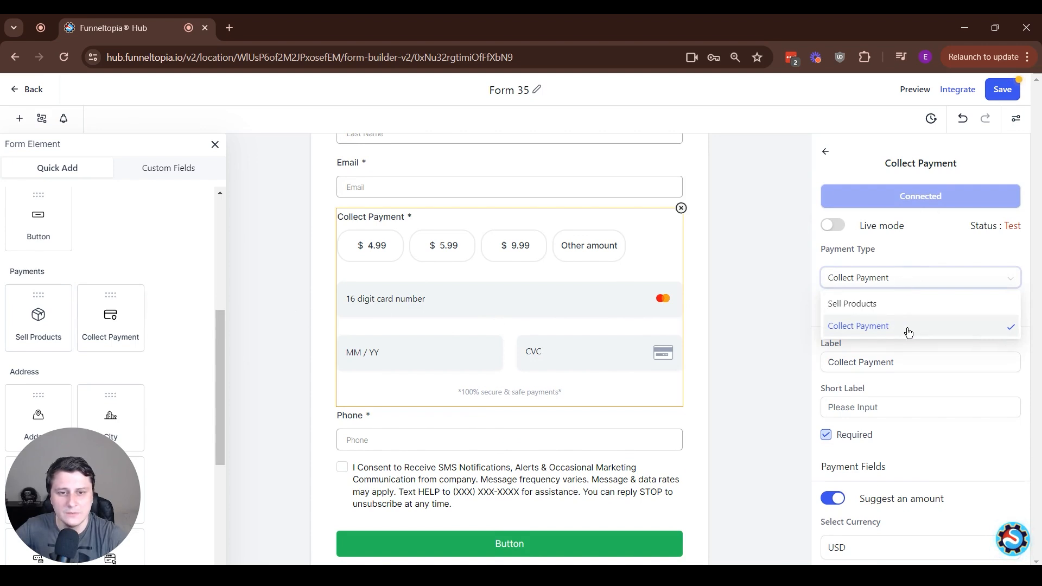
{"action": "left_click", "coordinate": [858, 326]}
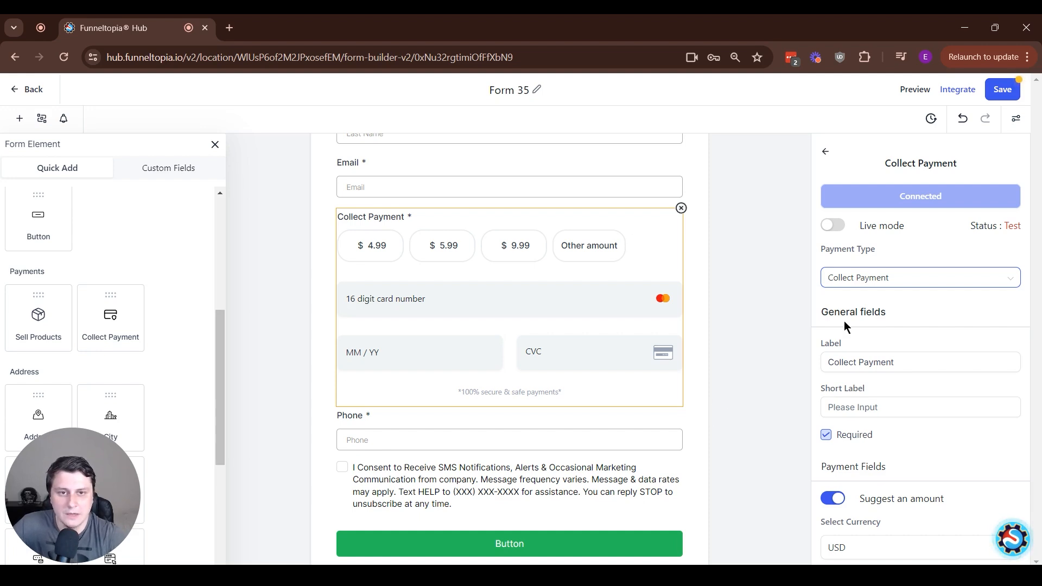
{"action": "scroll", "scroll_direction": "down", "scroll_amount": 3}
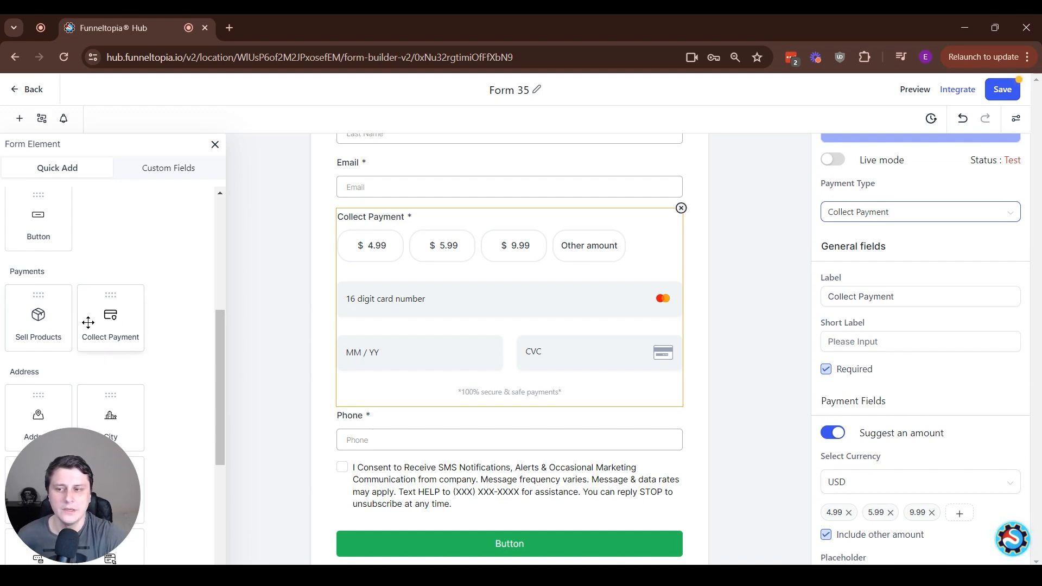
{"action": "mouse_move", "coordinate": [163, 316]}
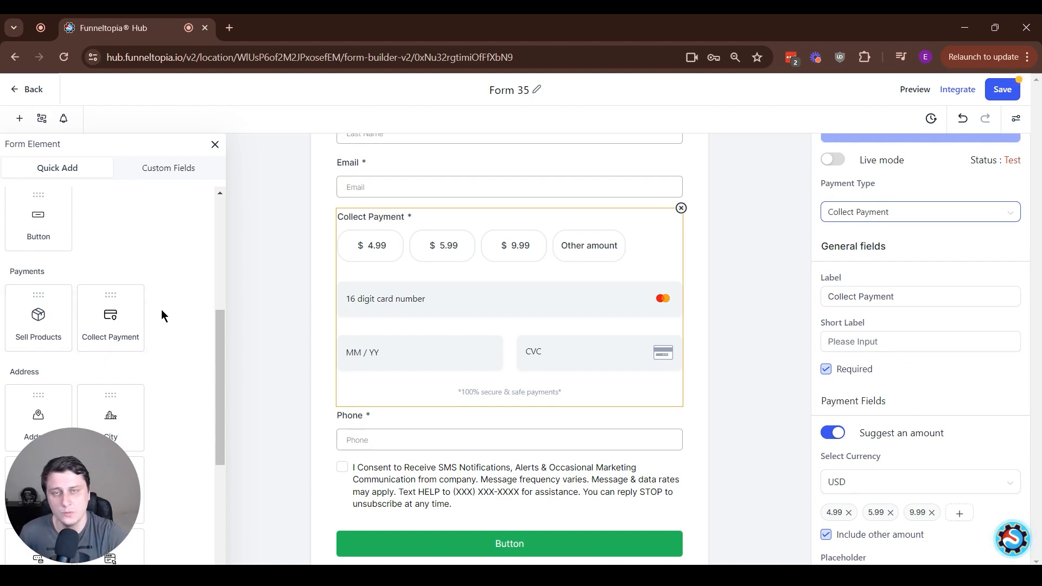
{"action": "mouse_move", "coordinate": [46, 79]}
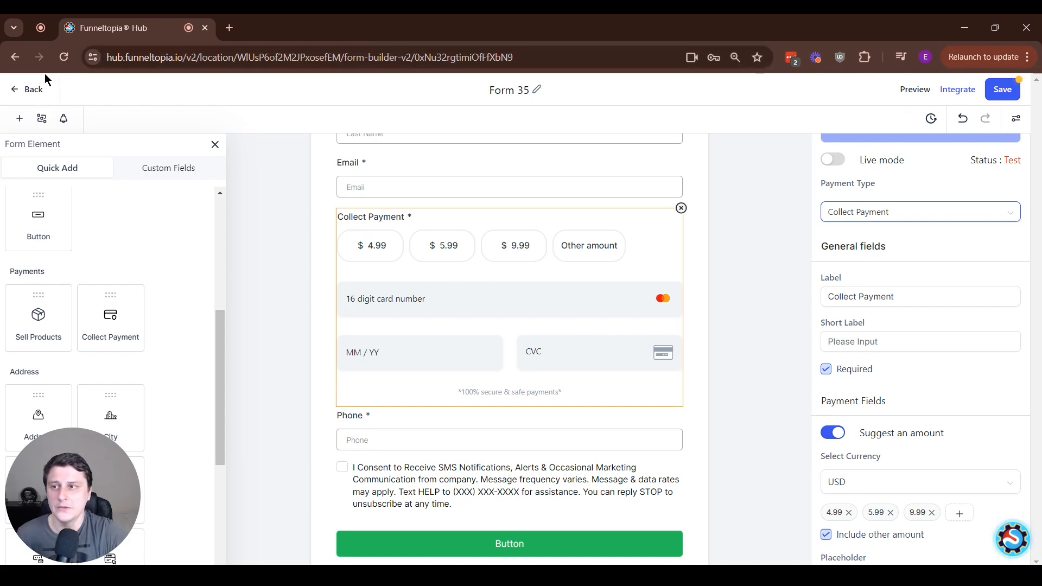
- Return to the Forms list and bring up the support help panel
{"action": "left_click", "coordinate": [26, 88]}
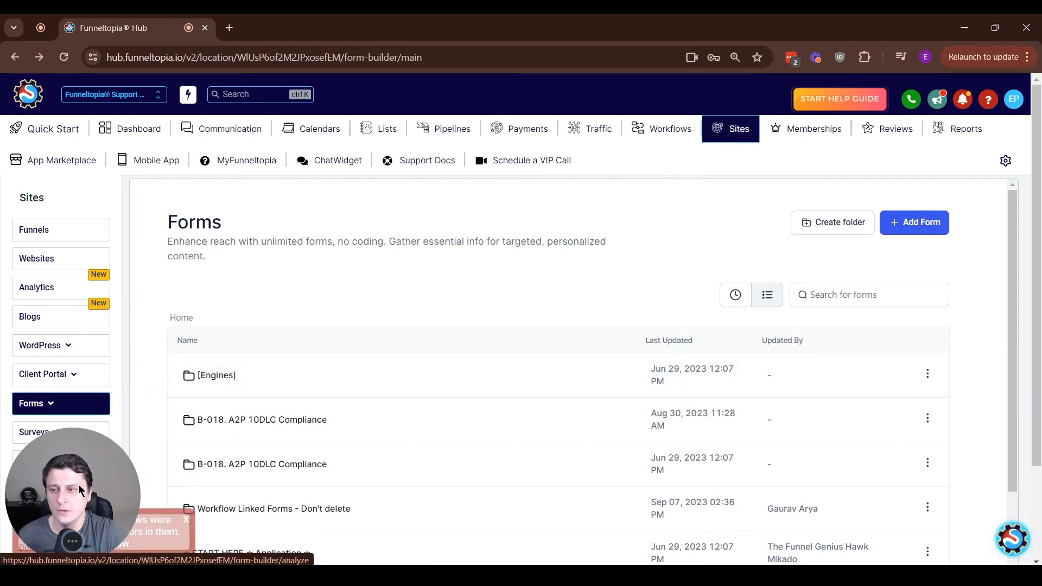
{"action": "left_click", "coordinate": [33, 432]}
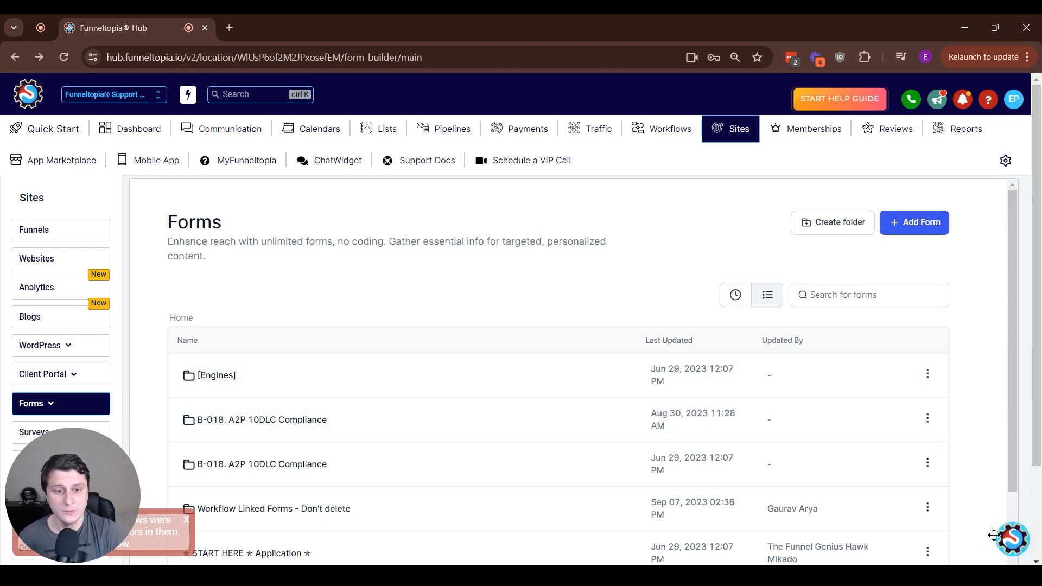
{"action": "left_click", "coordinate": [1011, 537]}
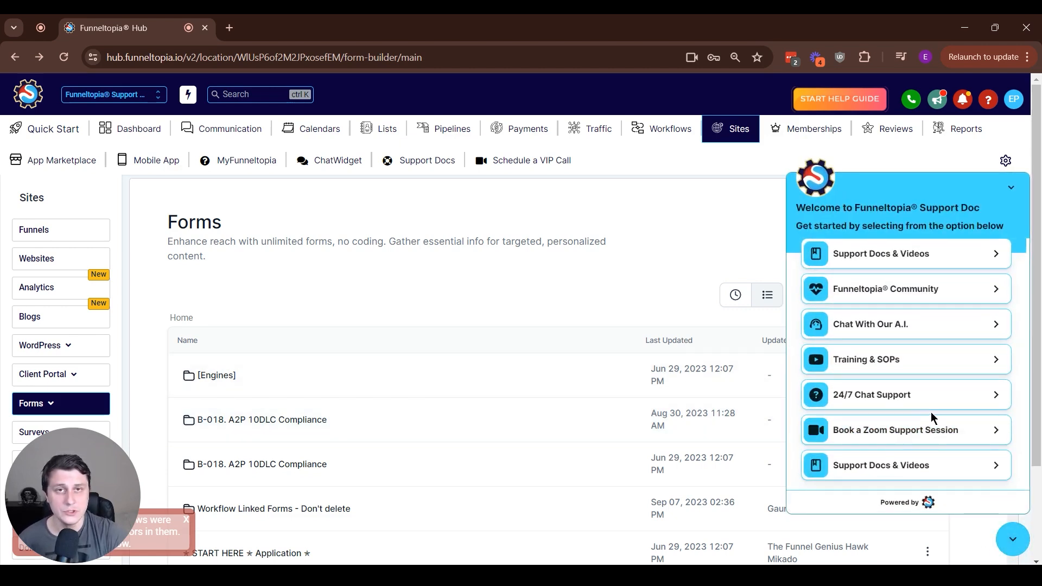